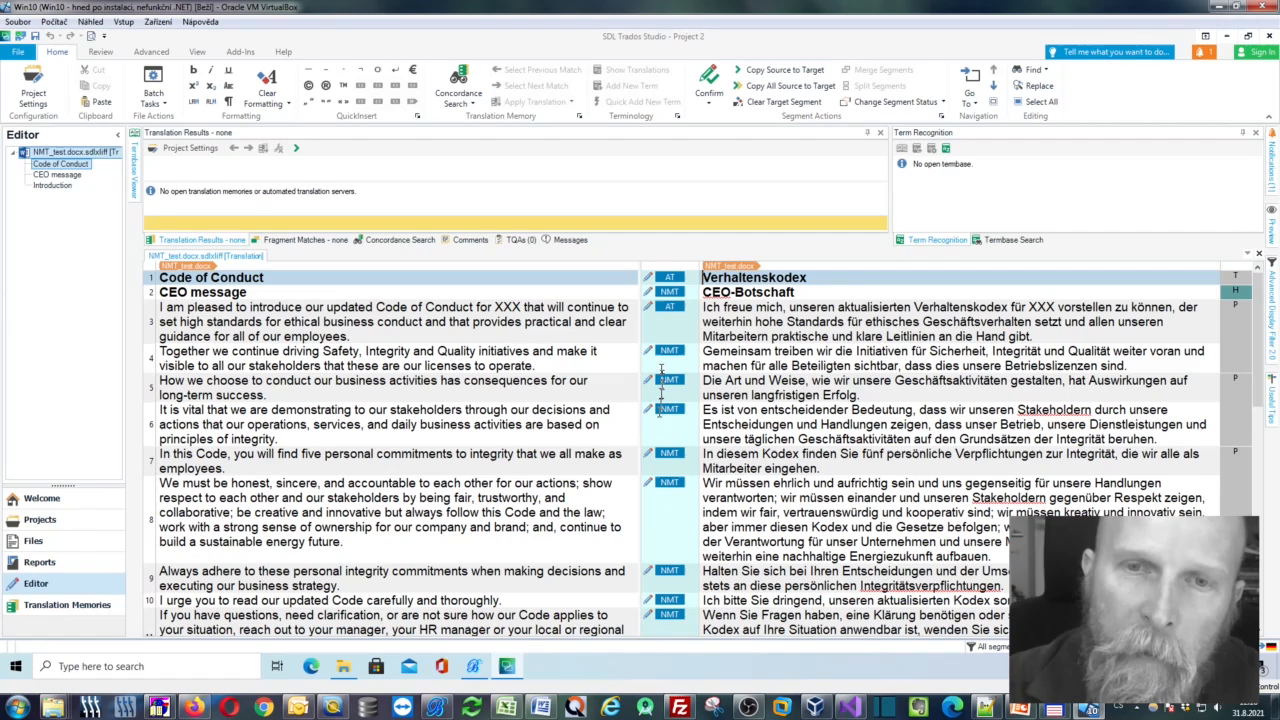
pyautogui.moveTo(700, 497)
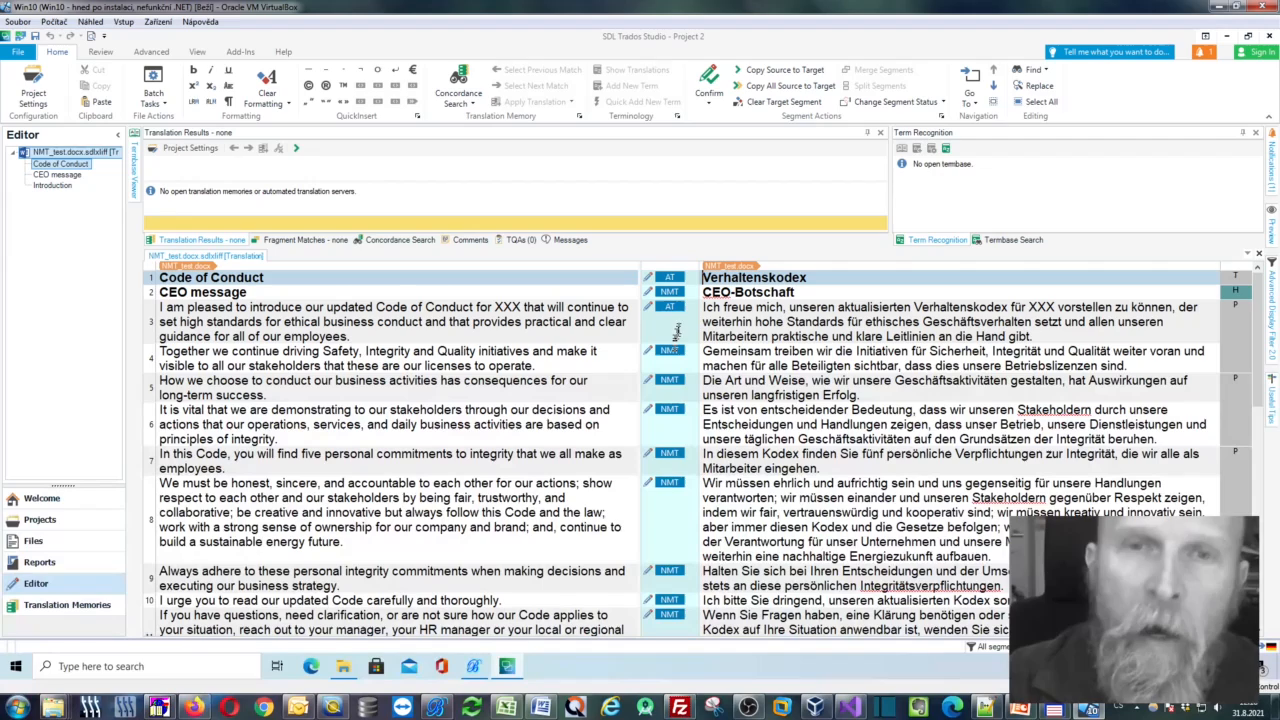
pyautogui.moveTo(670, 351)
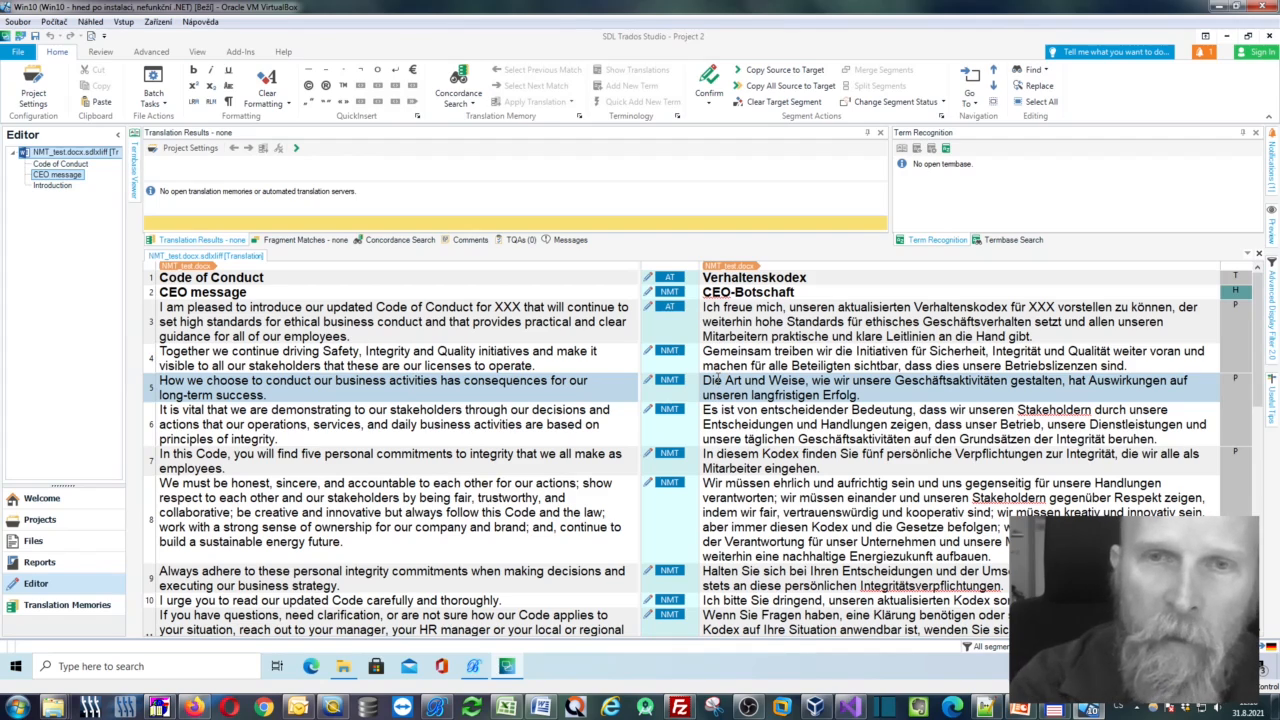
# Leave the Editor and show the project's Files list with NMT_test.
pyautogui.click(33, 540)
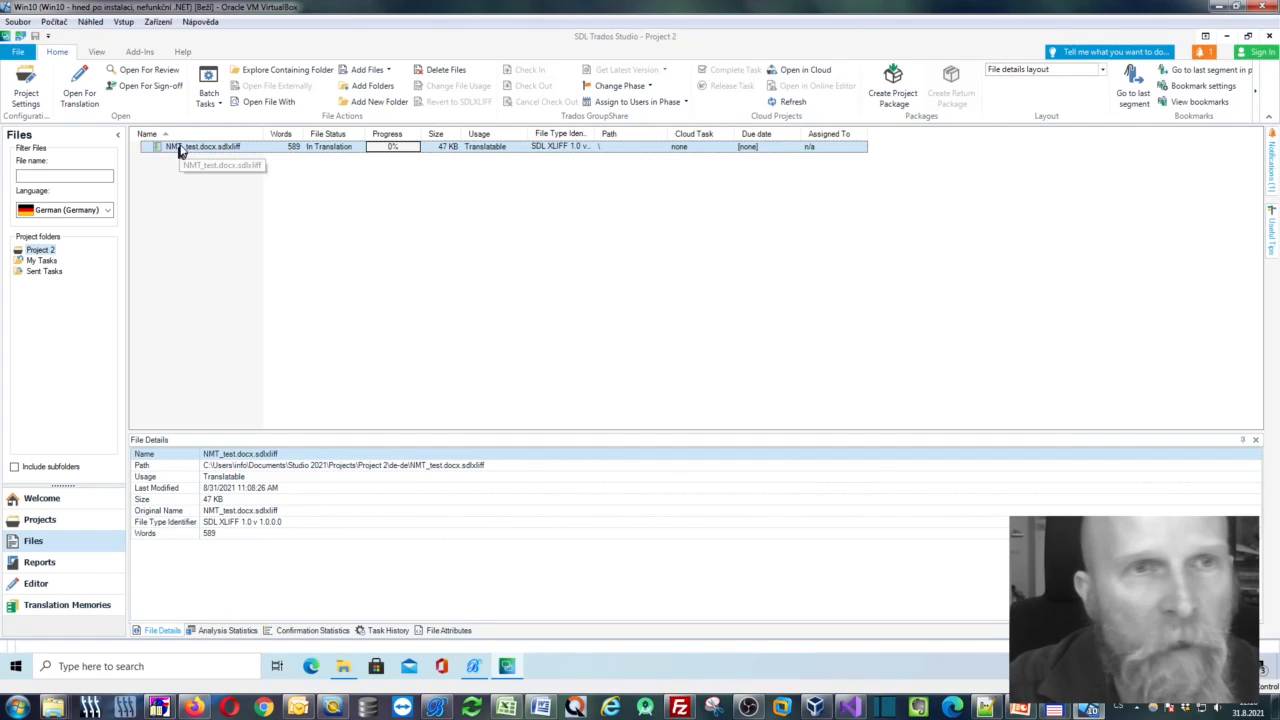
# Open the de-de folder holding NMT_test.docx.sdlxliff and bring Bohemicus forward.
pyautogui.rightClick(201, 146)
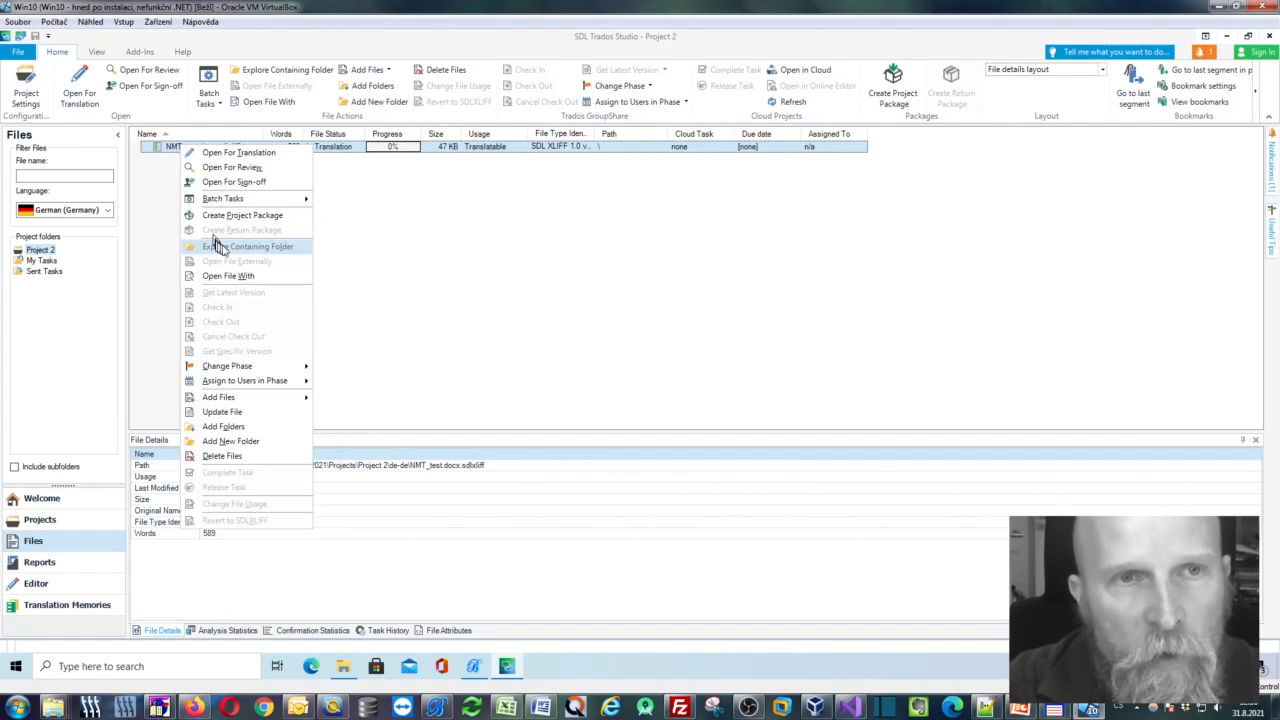
pyautogui.click(247, 246)
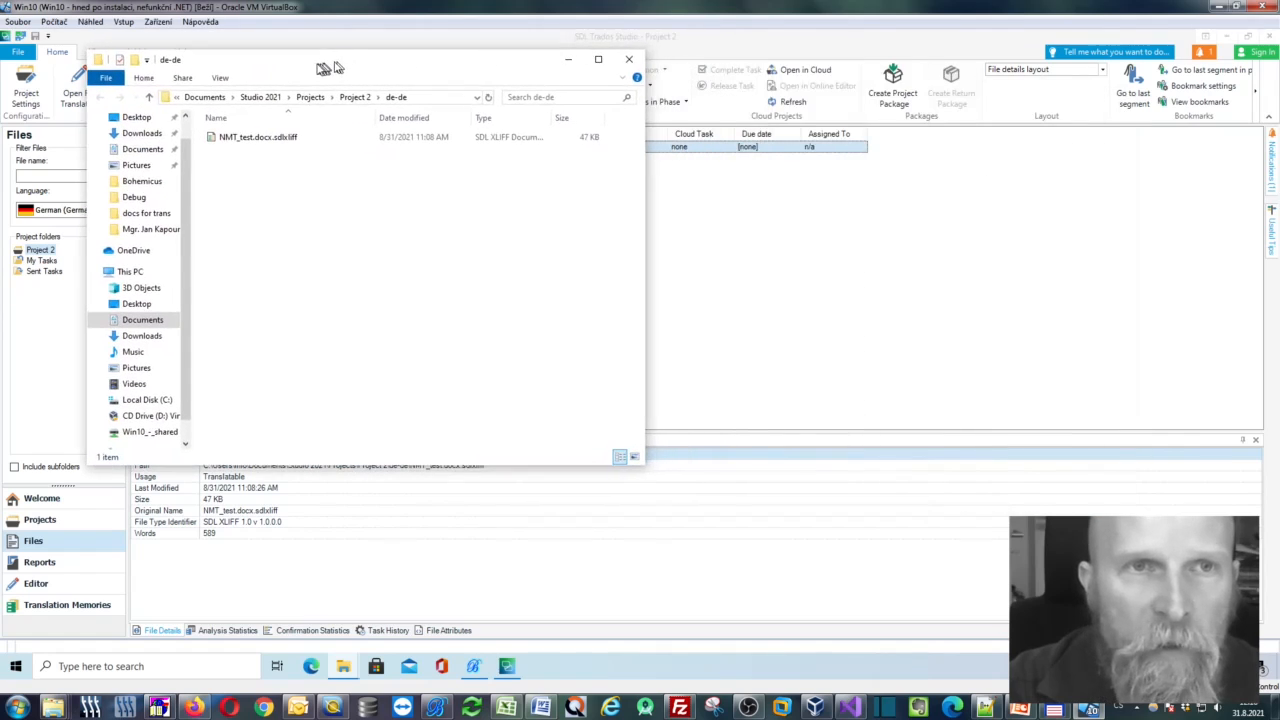
pyautogui.click(474, 666)
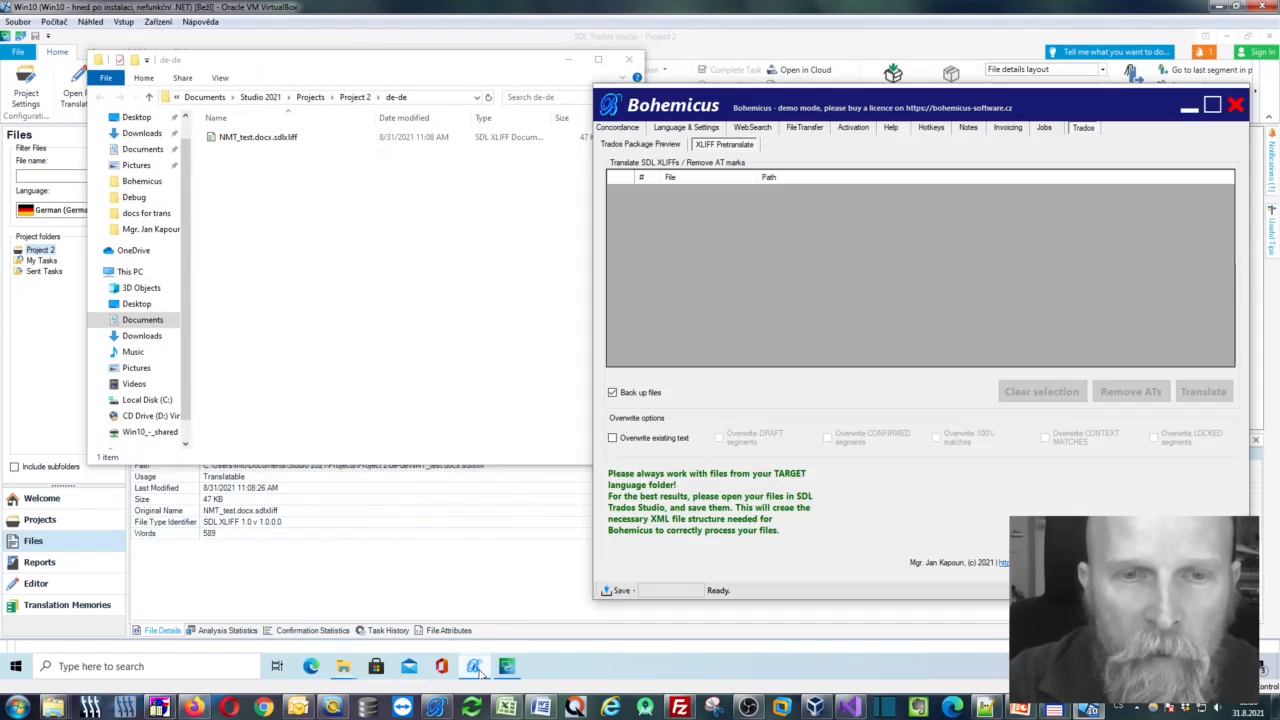
# Load NMT_test.docx.sdlxliff into Bohemicus XLIFF Pretranslate and run Remove ATs.
pyautogui.click(258, 137)
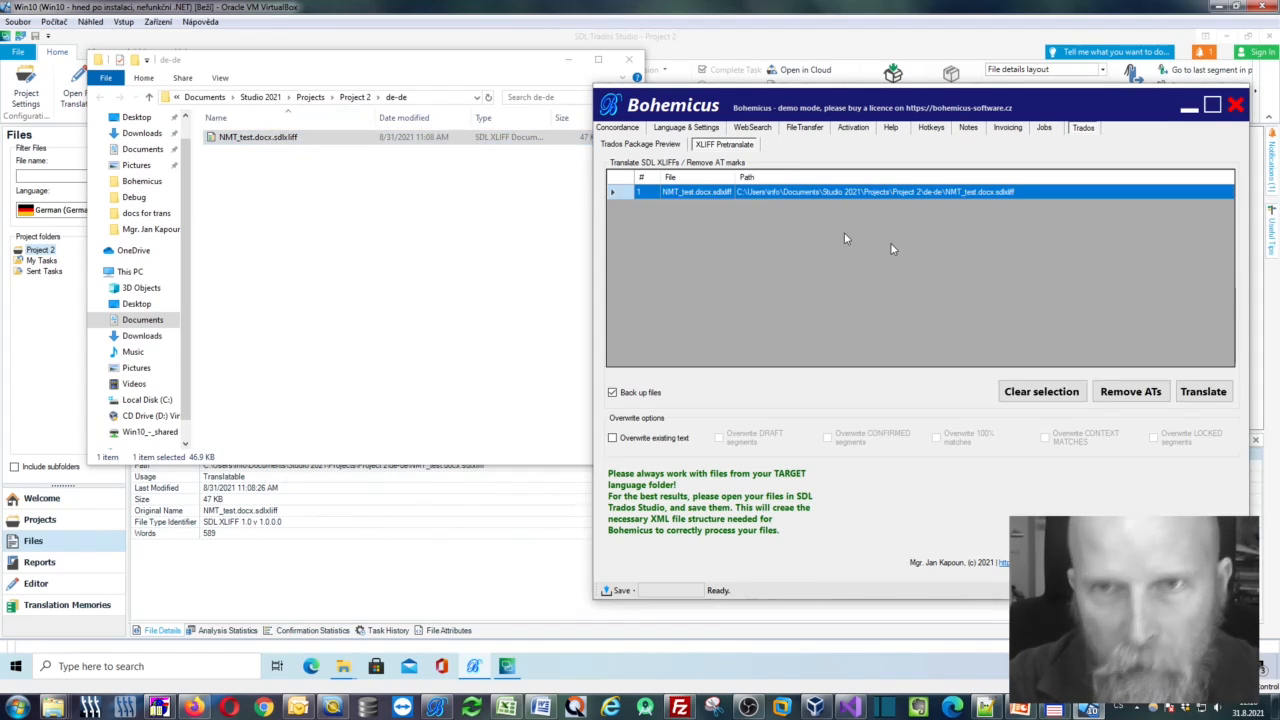
pyautogui.moveTo(1075, 347)
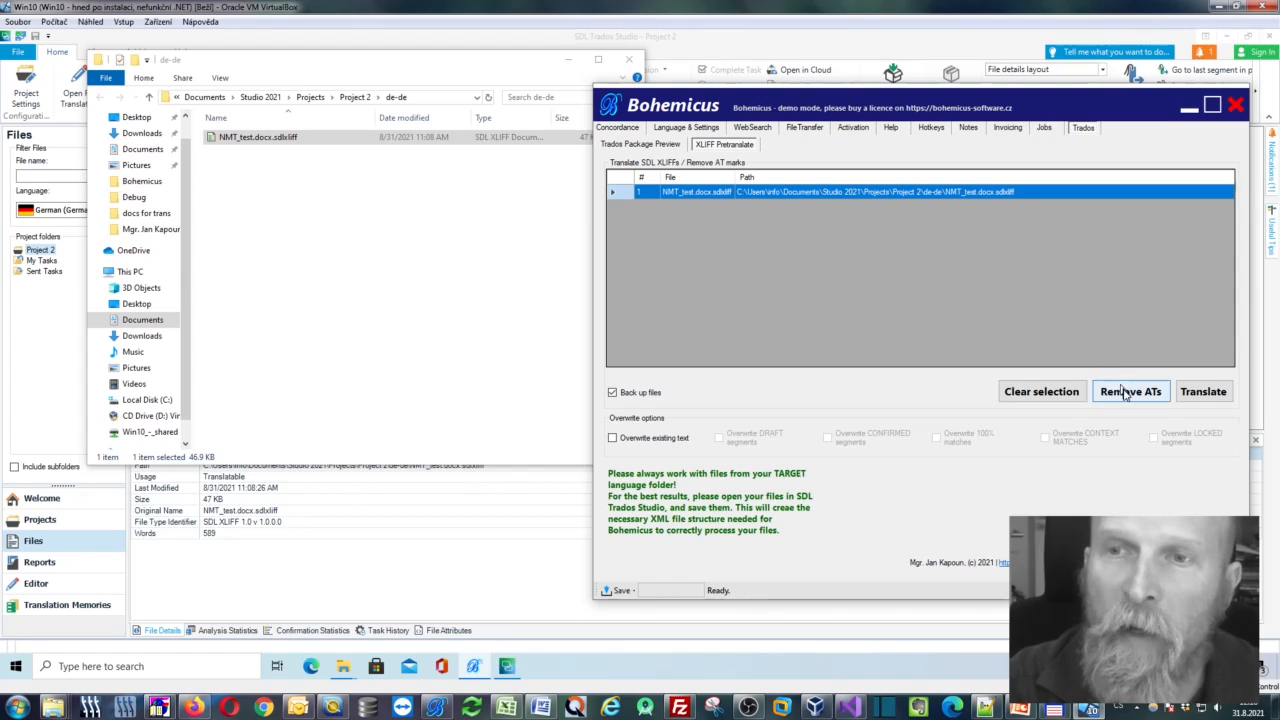
pyautogui.click(1130, 391)
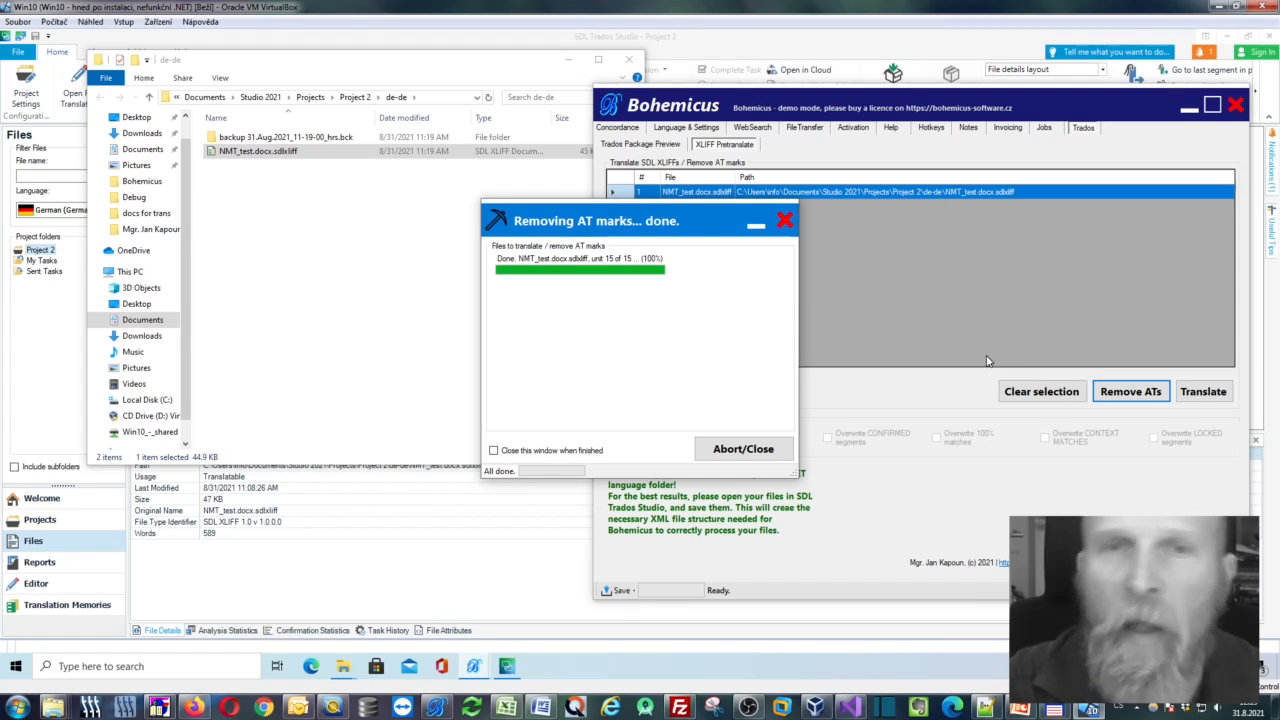
pyautogui.moveTo(743, 448)
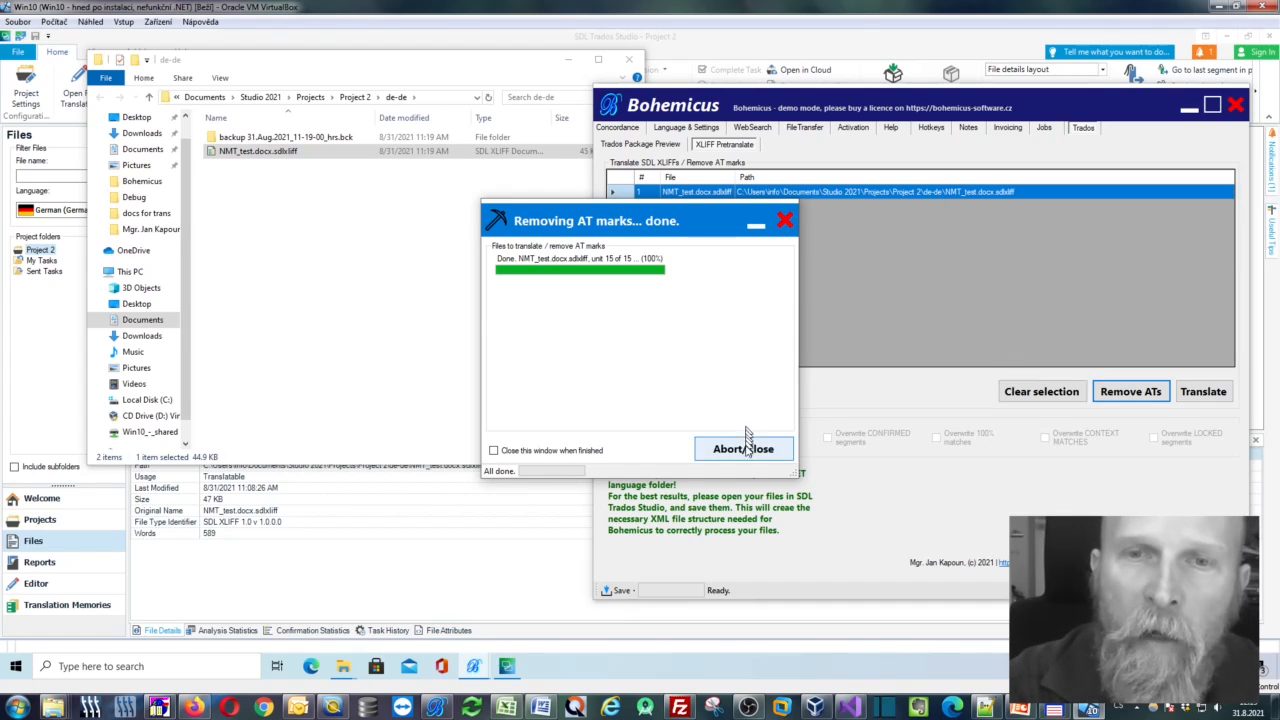
# Close the removal progress report and reopen NMT_test.docx.sdlxliff in the Trados Editor.
pyautogui.click(743, 448)
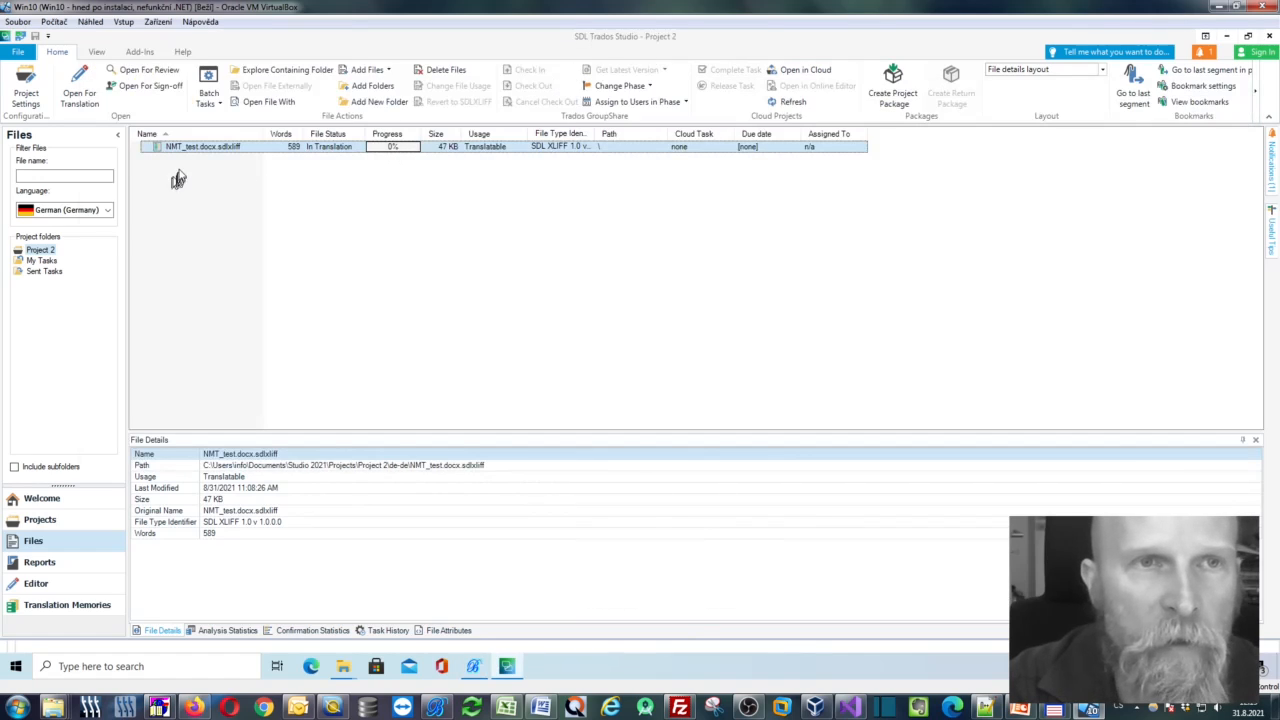
pyautogui.doubleClick(203, 146)
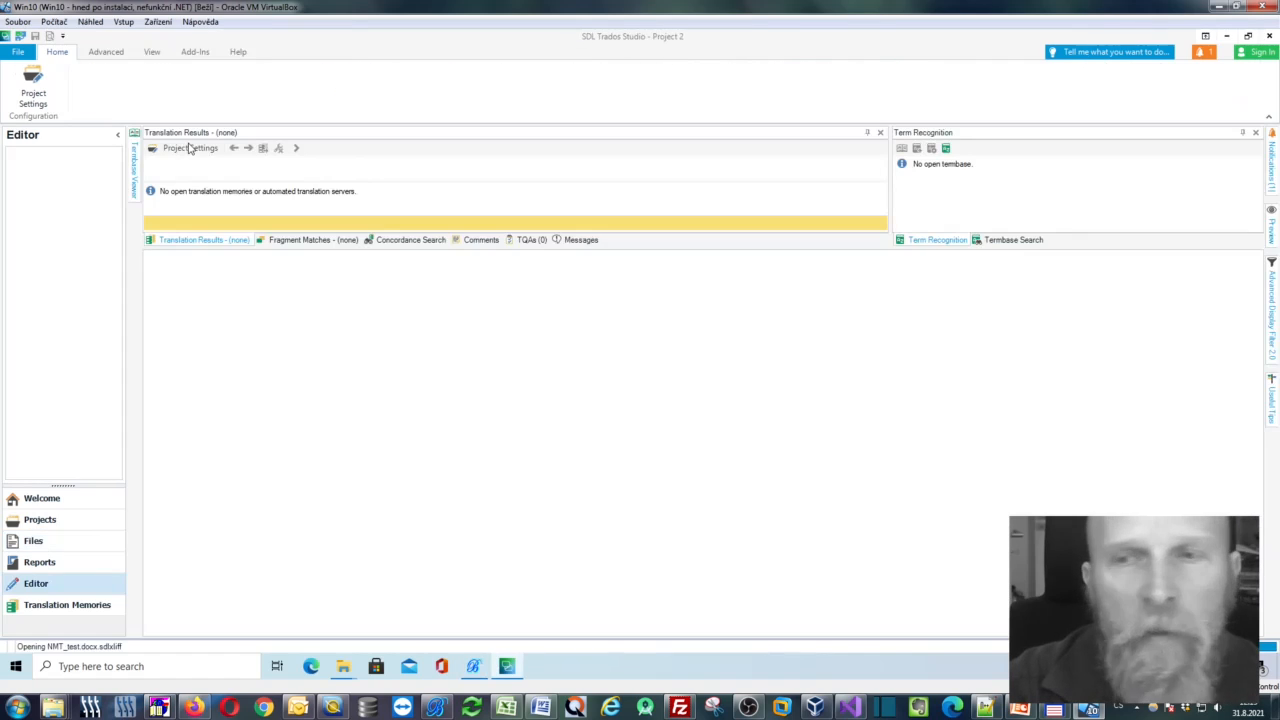